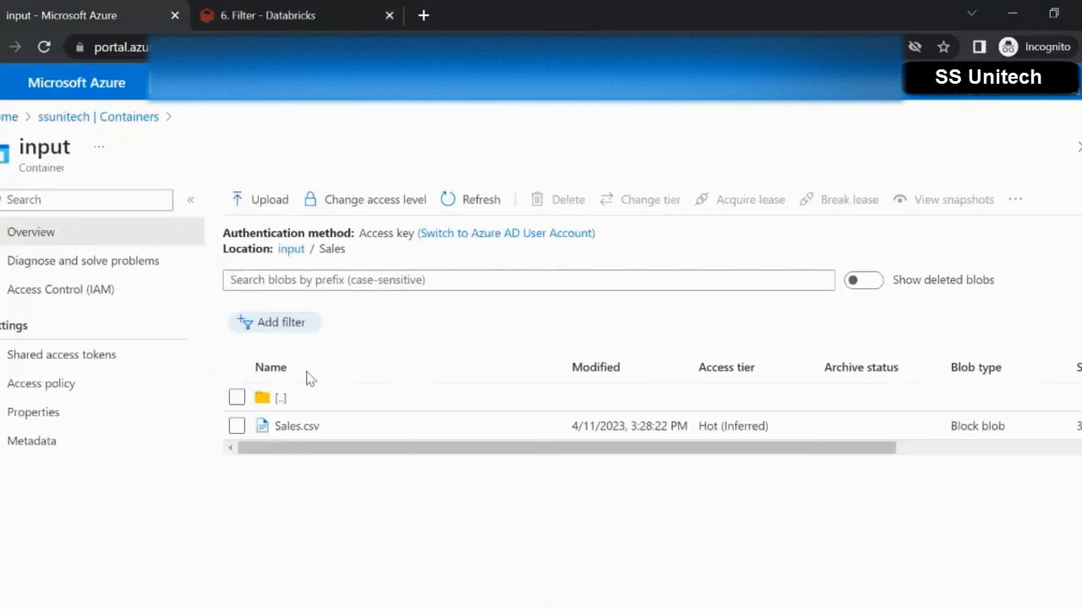
mouse_move(312, 430)
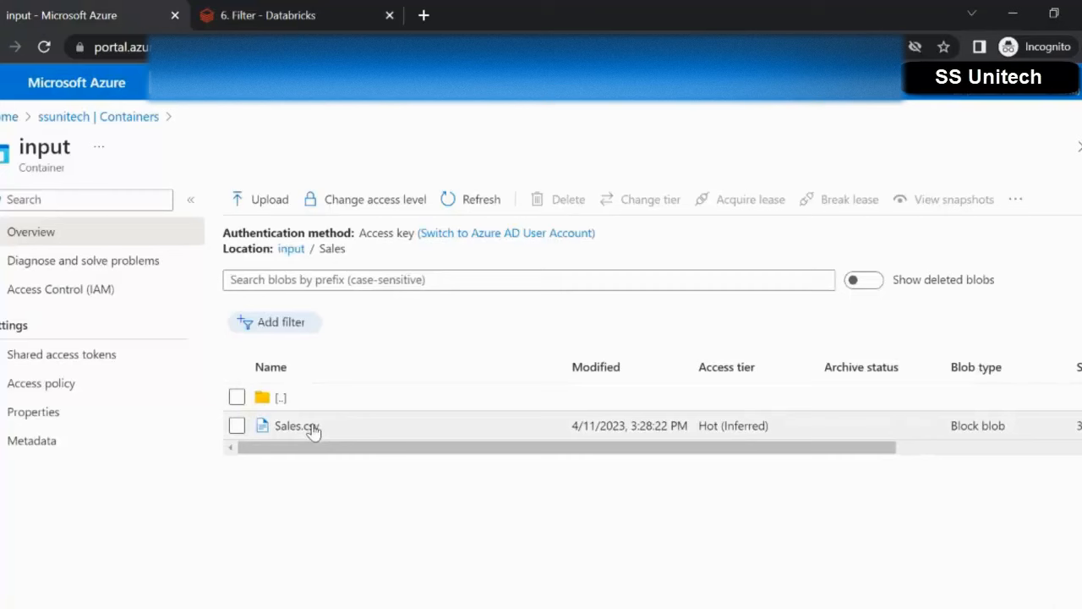
Review the Item Name and ItemName columns and values like 'Total income' and 'dividends'.
click(268, 15)
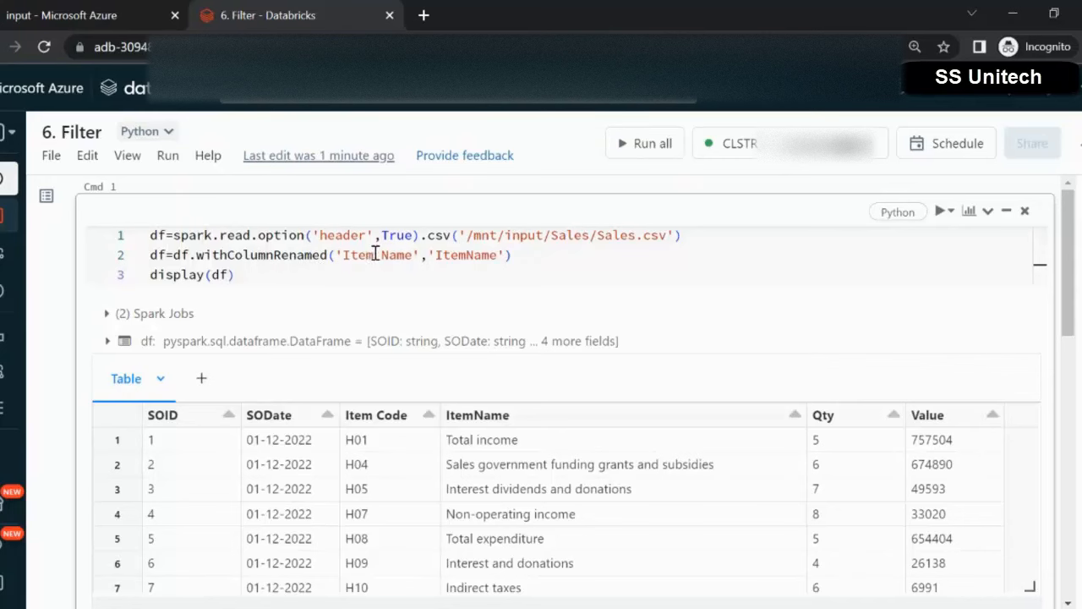
double_click(376, 255)
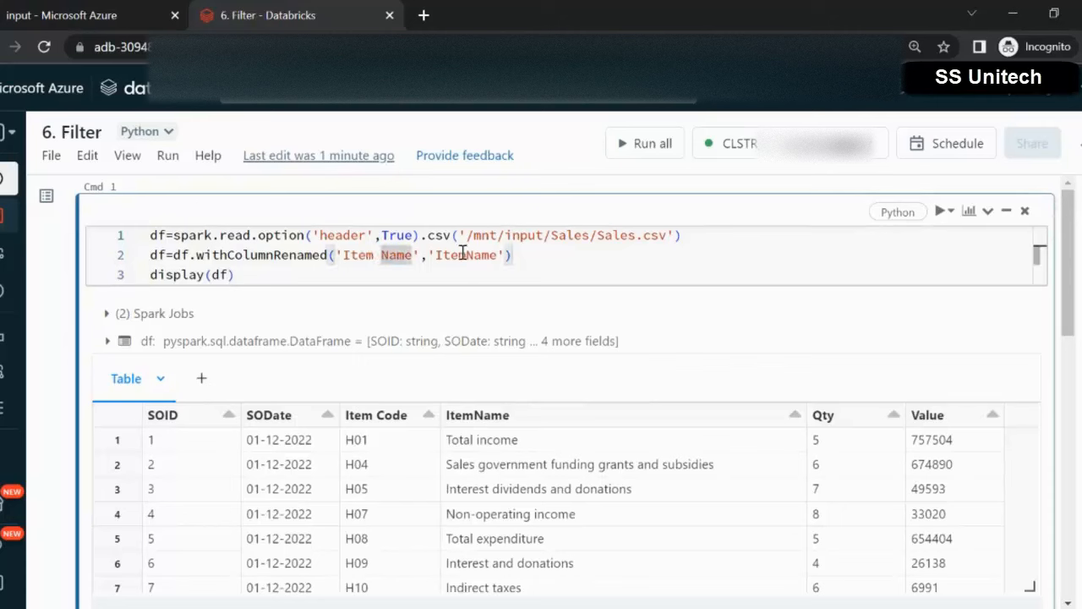
double_click(262, 255)
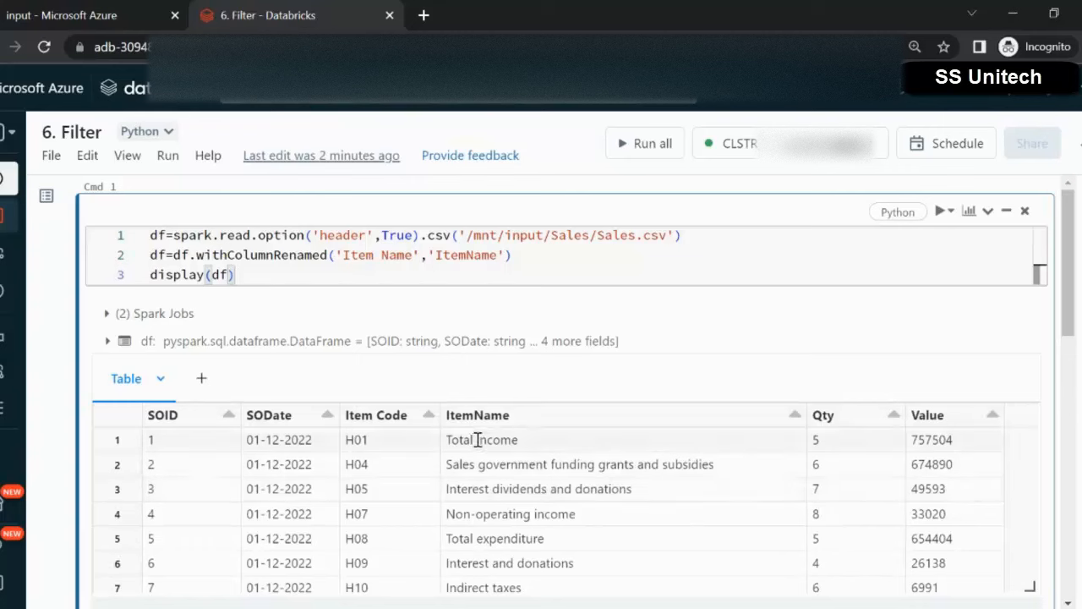
double_click(497, 440)
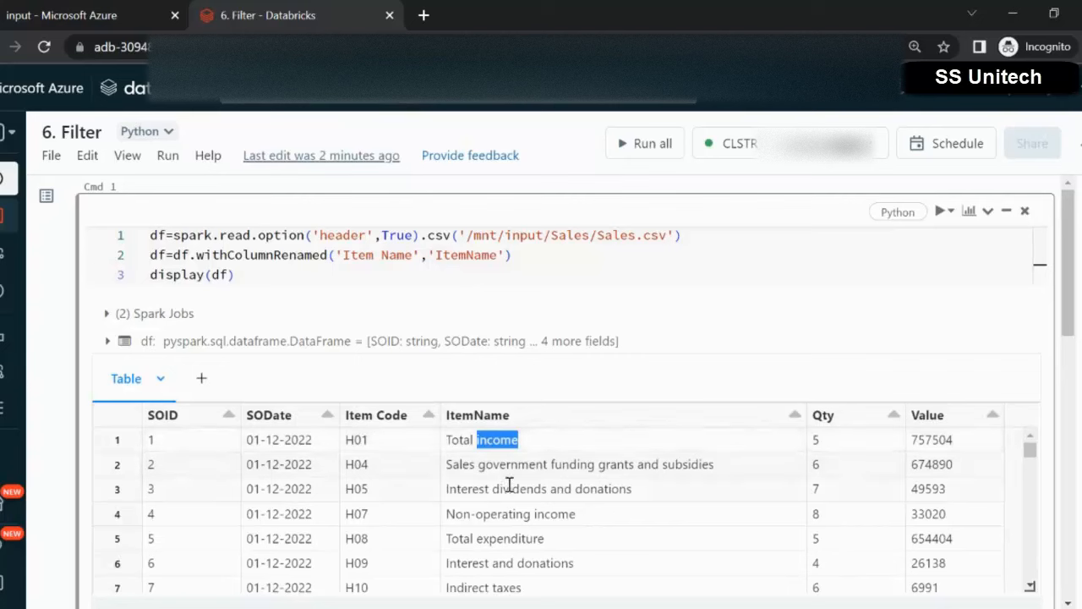
double_click(519, 489)
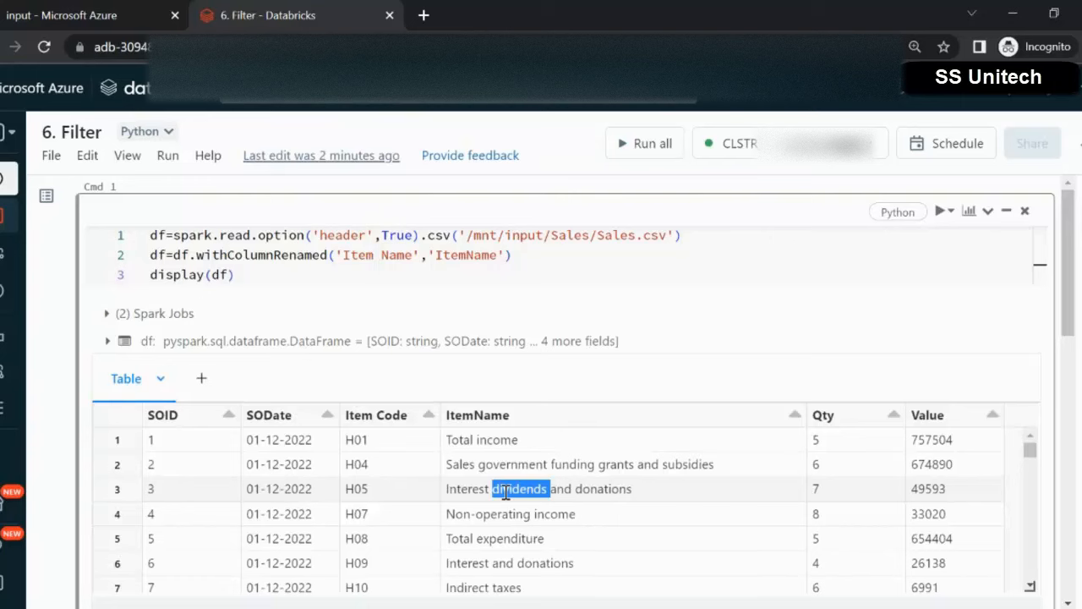
mouse_move(1041, 274)
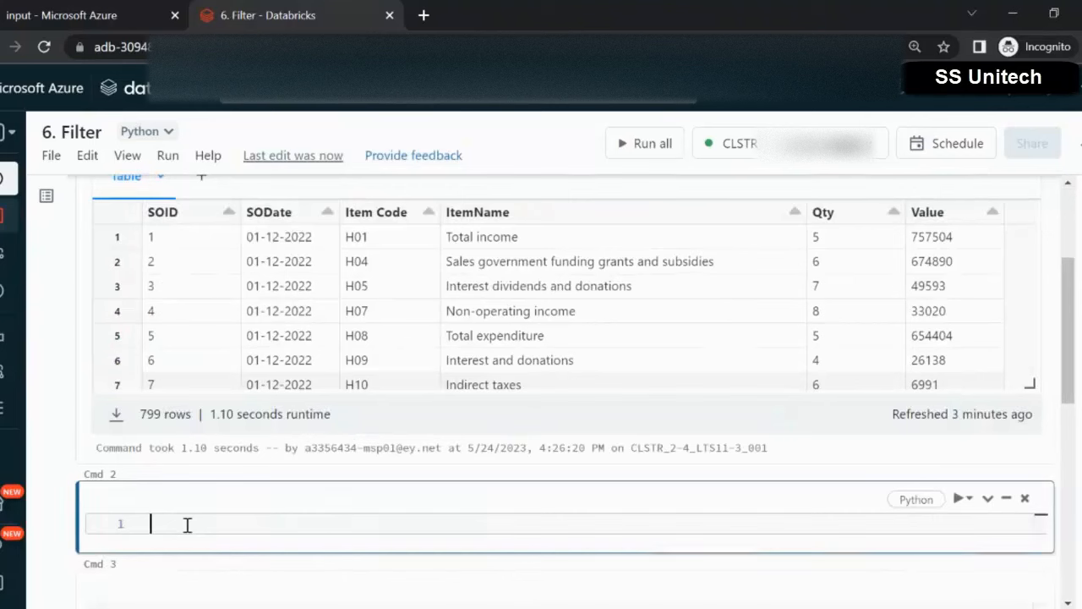
Import pyspark.sql.functions, set df1 to rows where ItemName starts with 'Total', and display df1.
text(from)
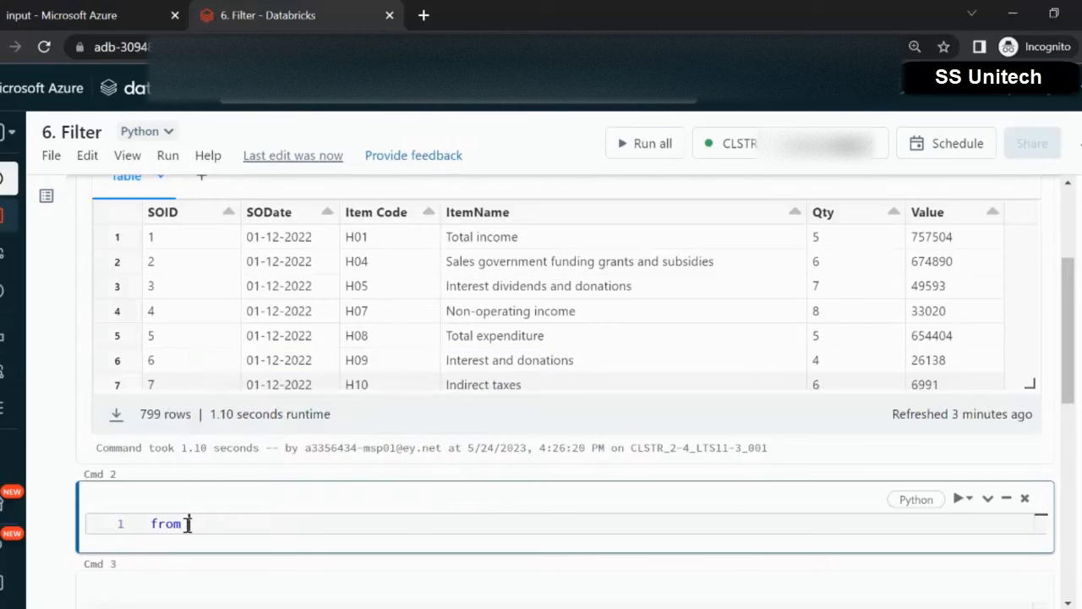
text(pyspark.sql.)
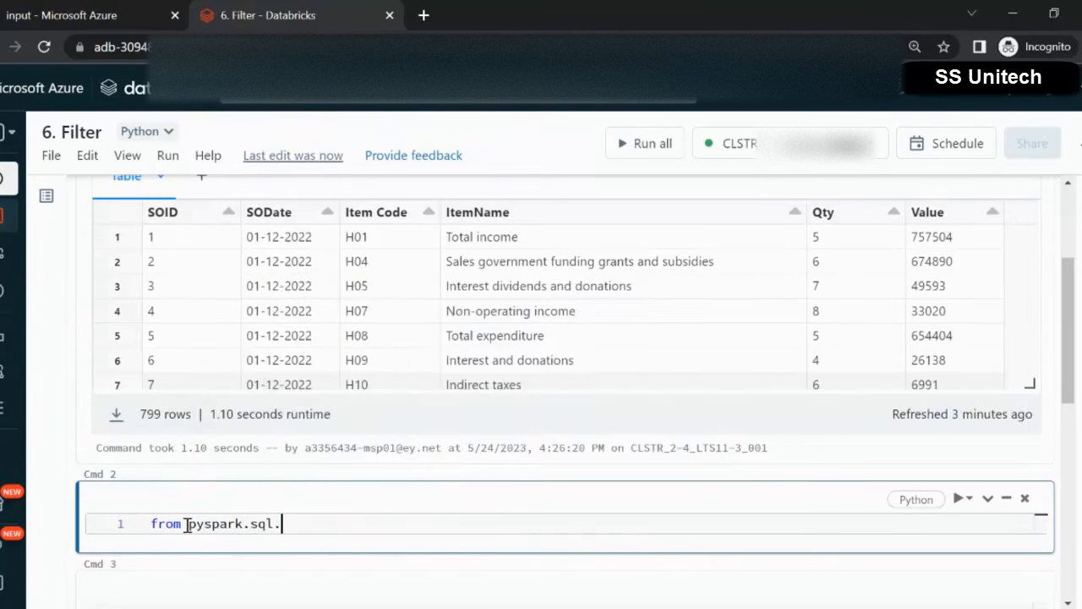
text(functions import *)
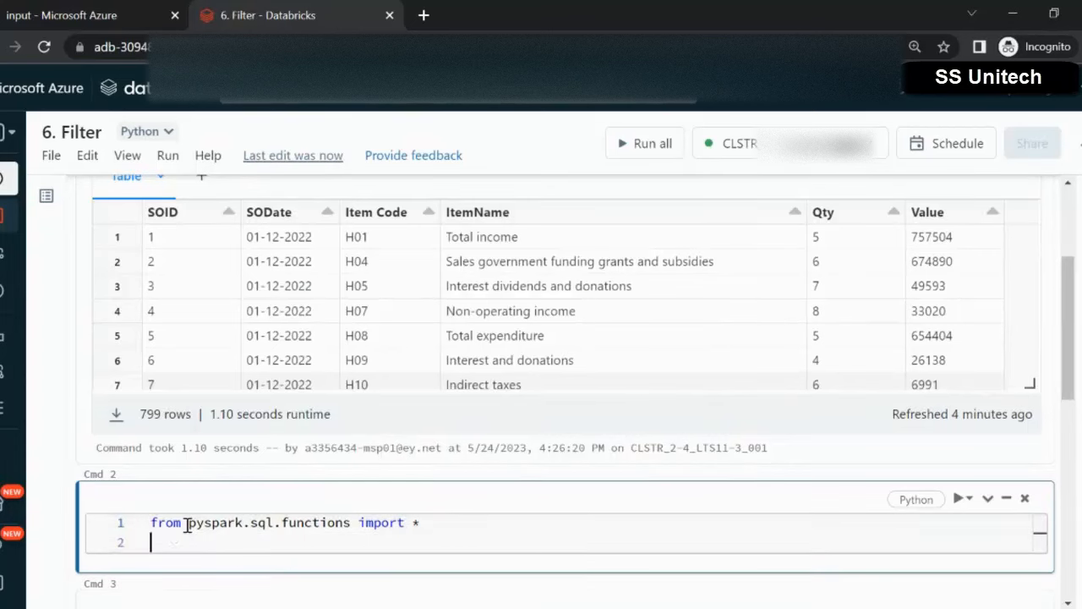
text(df.)
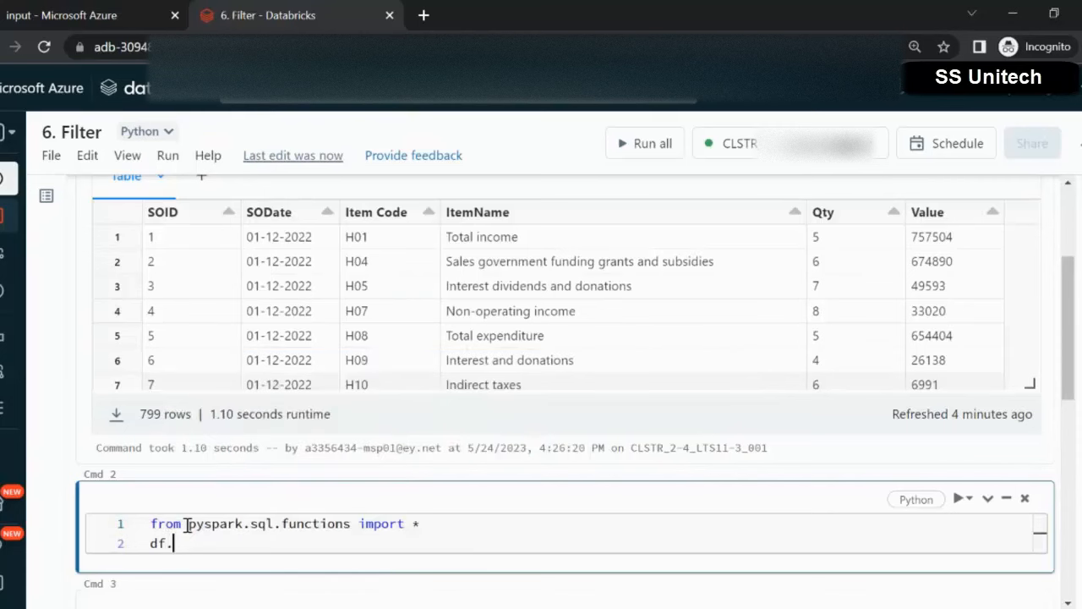
text(filter()
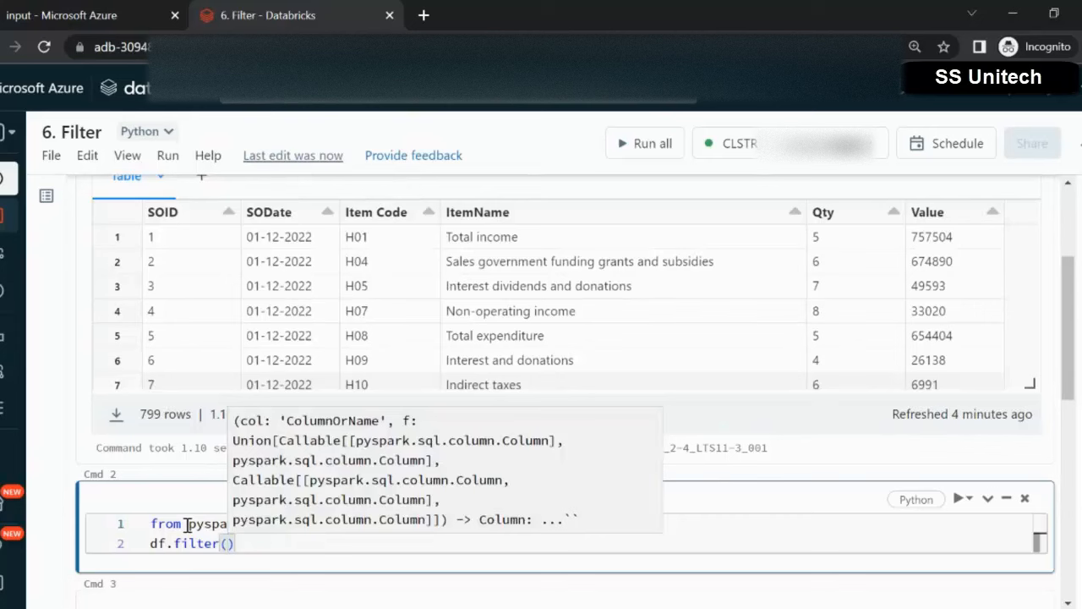
text(df.)
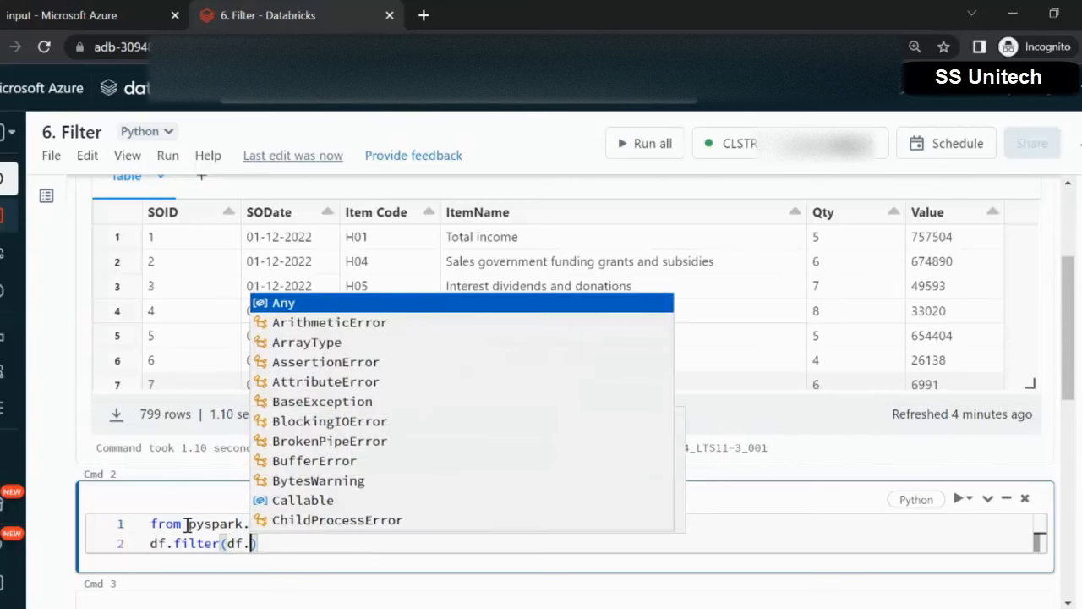
text(ItemName)
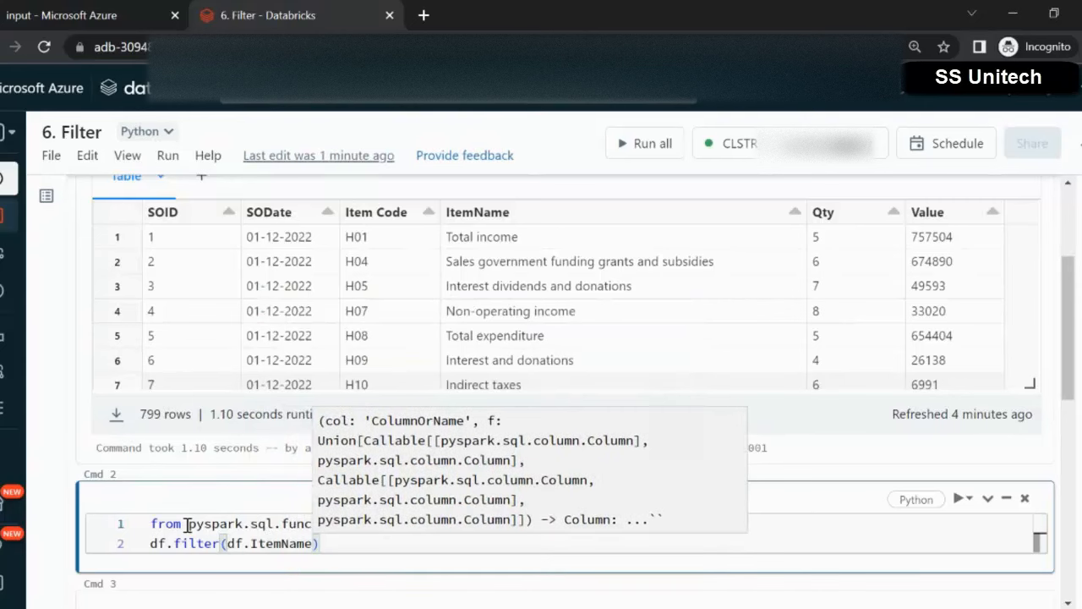
text(.)
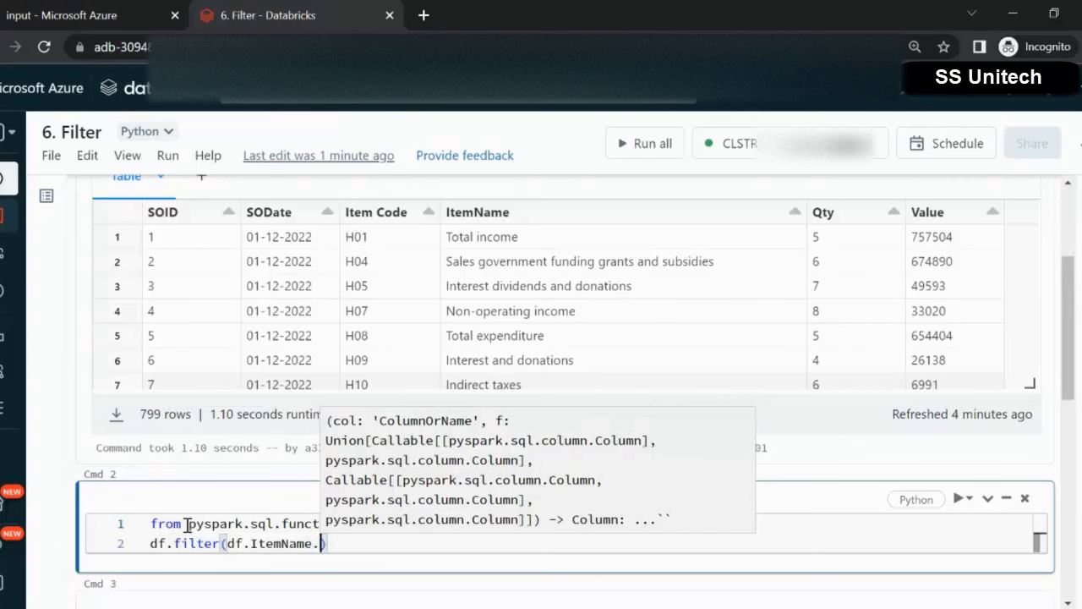
text(.)
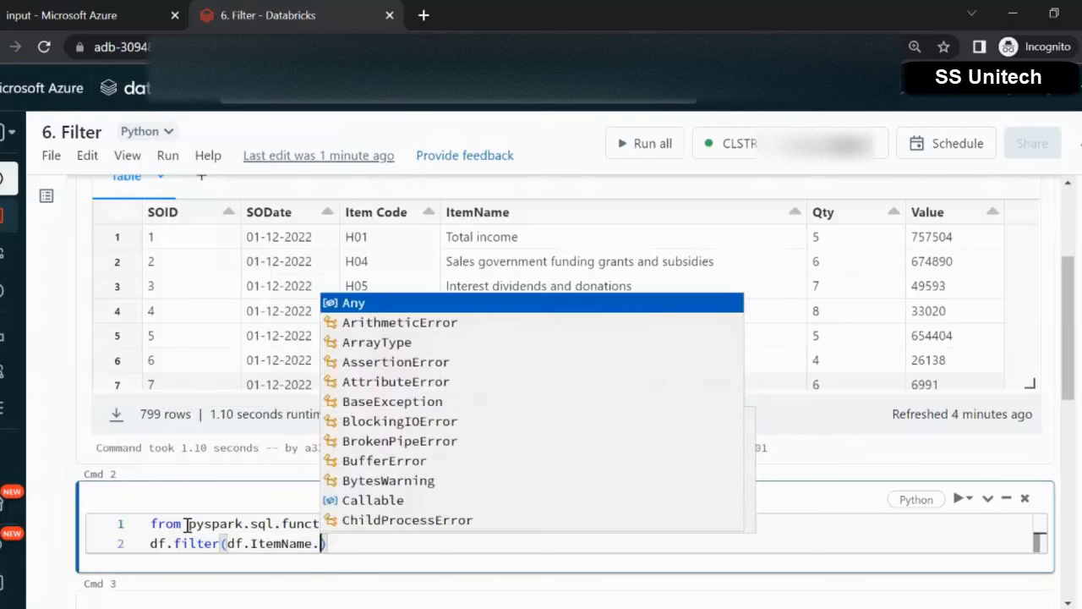
text(startsWith)
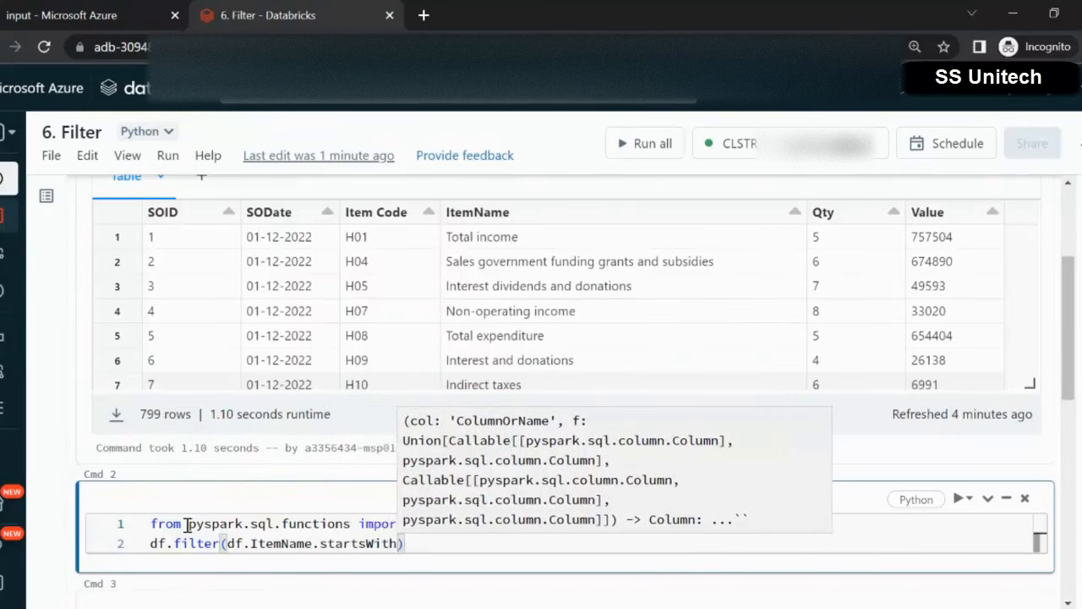
text(())
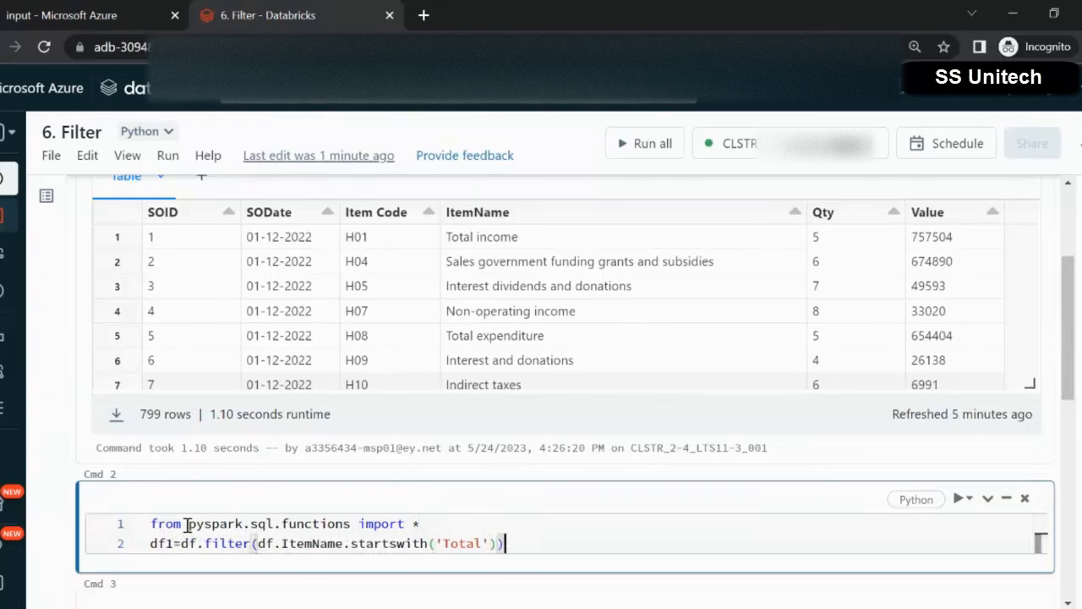
text(display(df1)
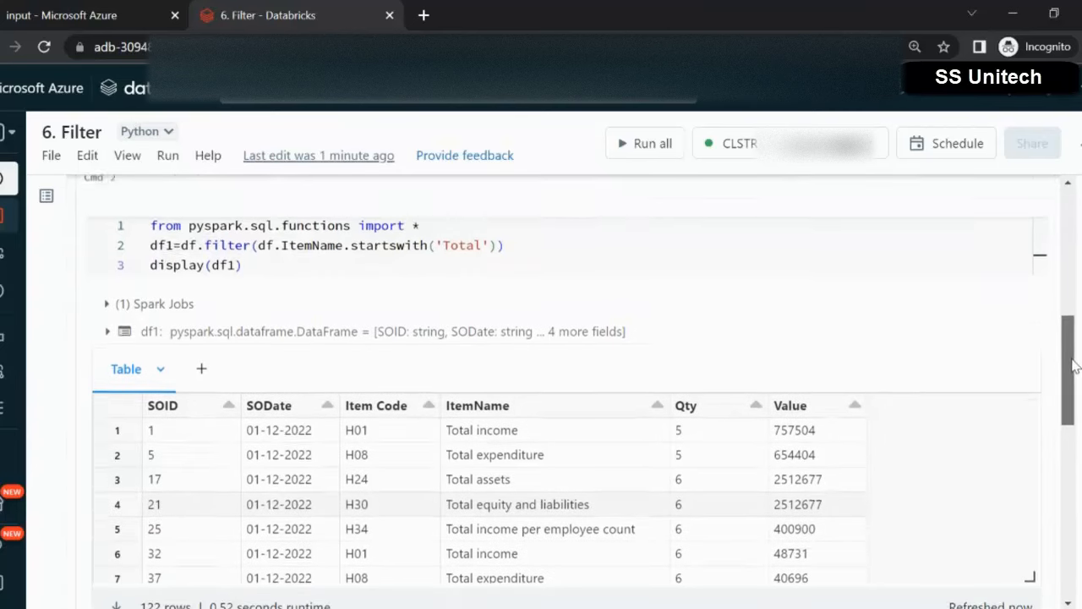
Scroll through the 122-row 'Total' results and select startswith in the code.
scroll(down, 3)
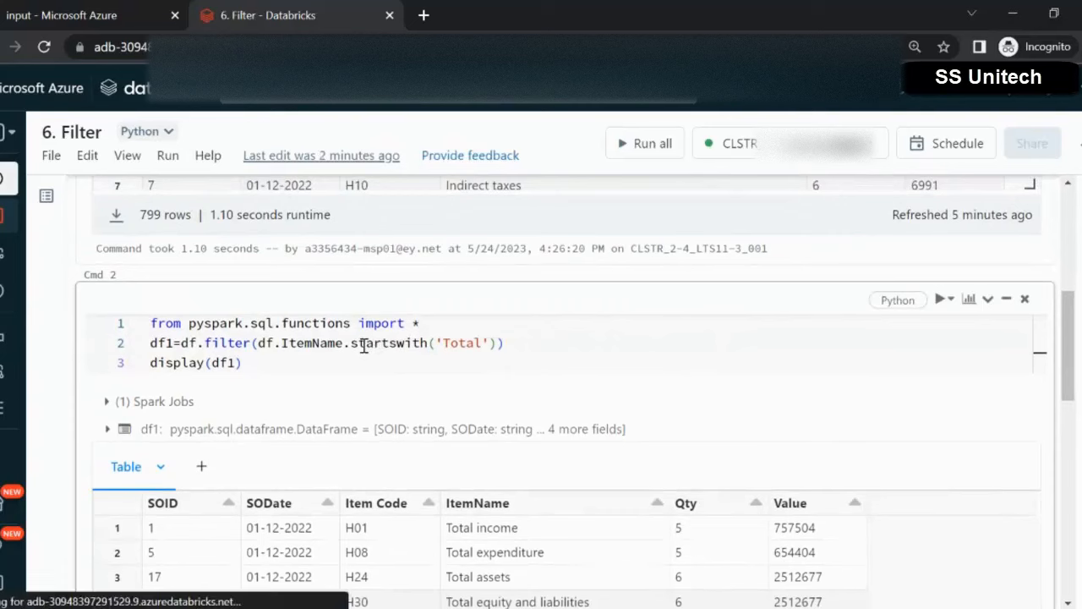
double_click(387, 342)
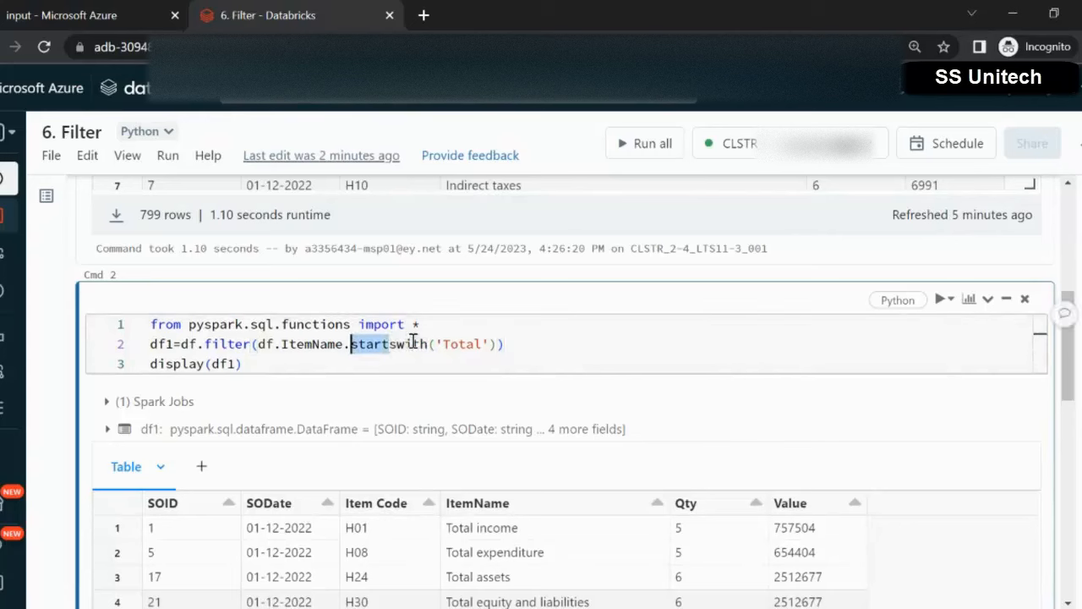
Switch the filter to endswith 'income', returning 50 rows.
text(endswith)
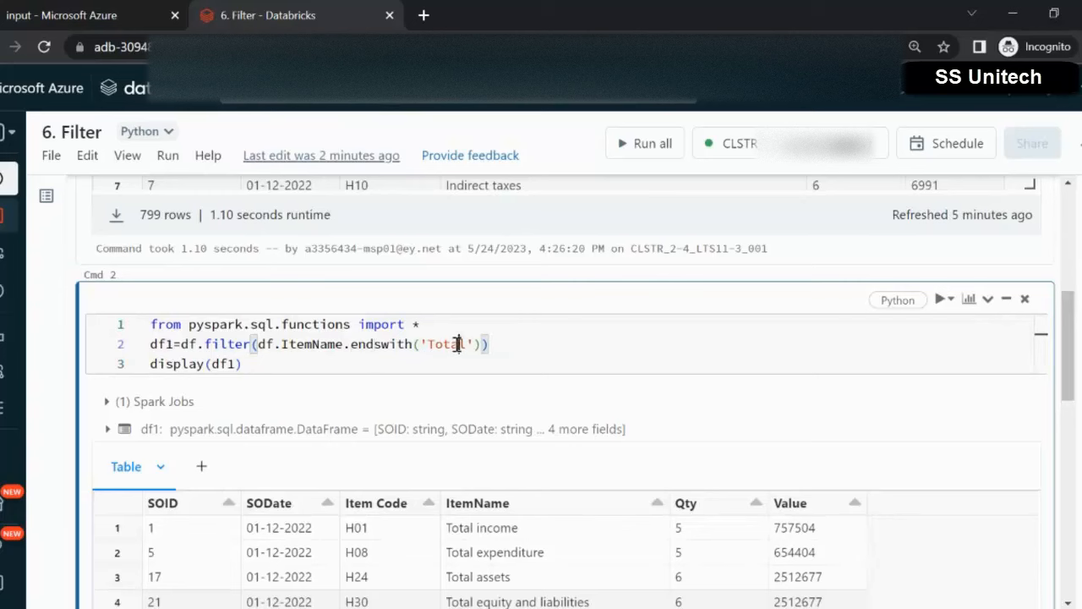
text(inc)
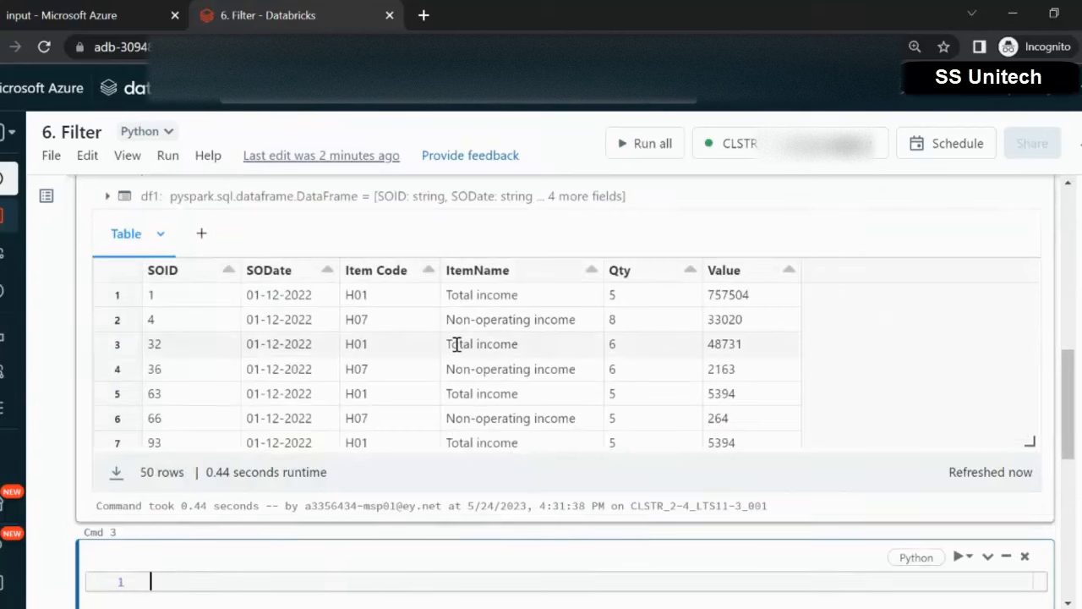
mouse_move(533, 293)
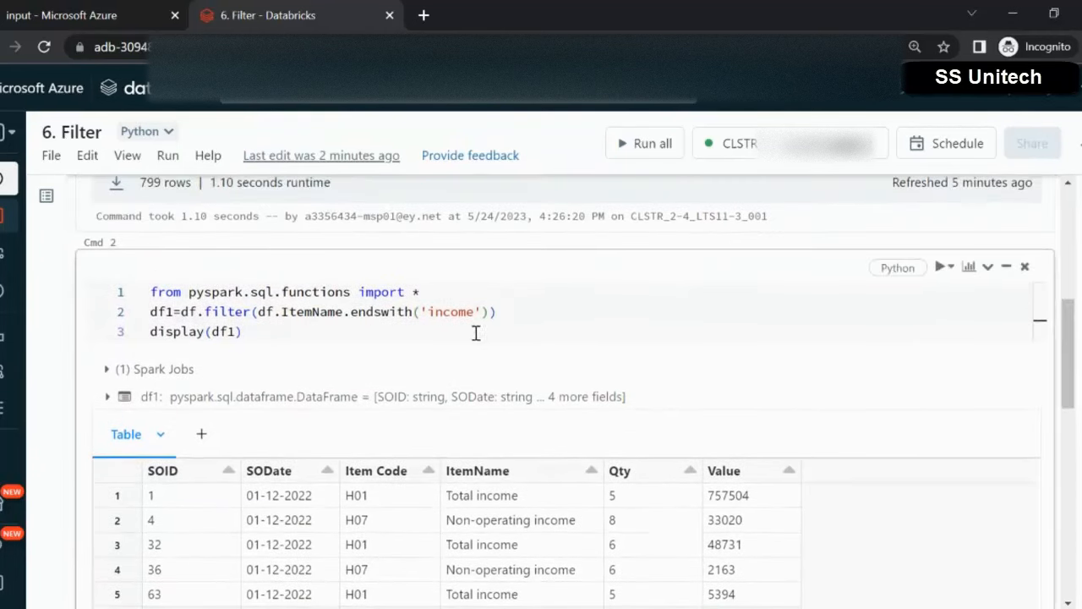
Replace endswith with contains and 'income' with 'operating' in the filter code.
double_click(379, 311)
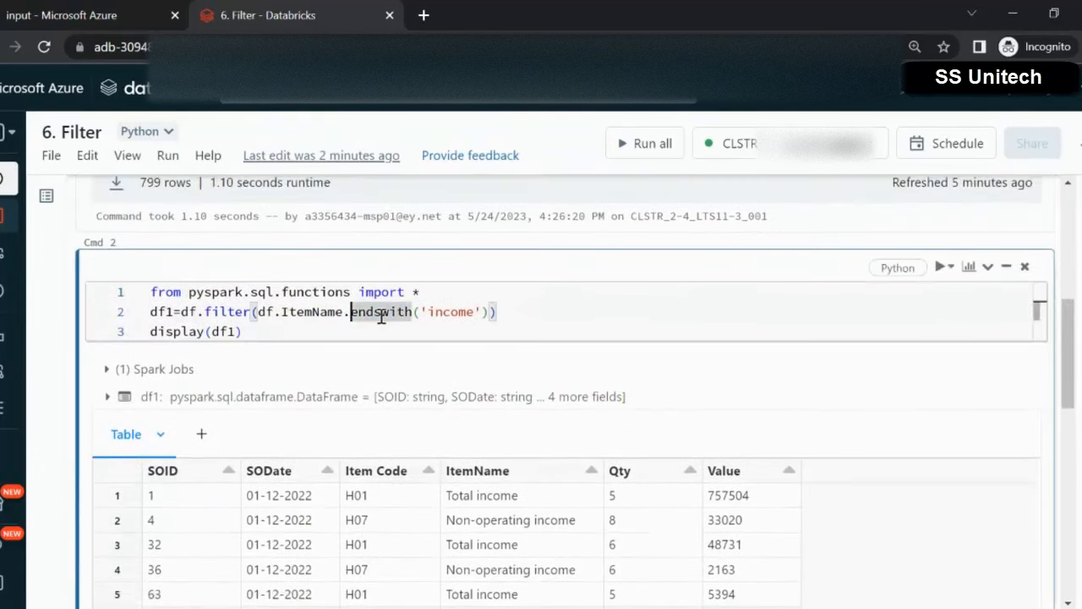
text(contain)
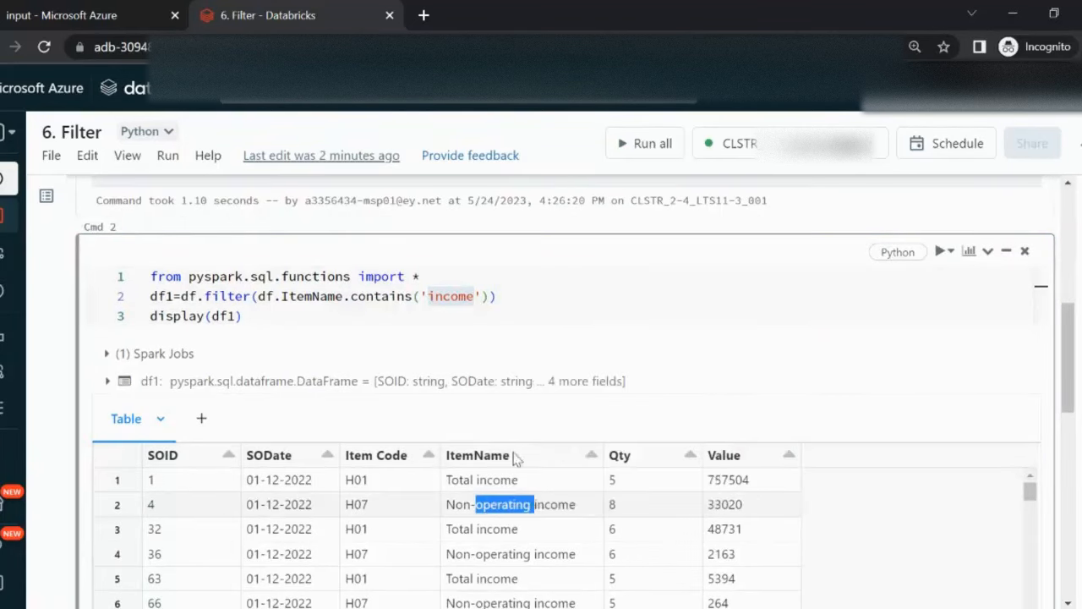
double_click(450, 296)
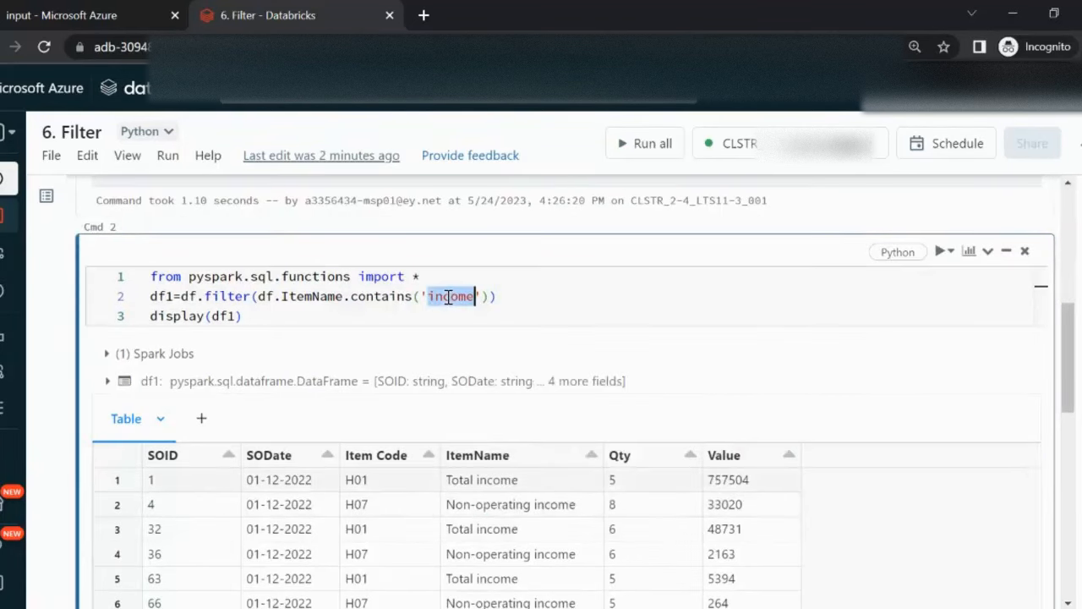
text(operating)
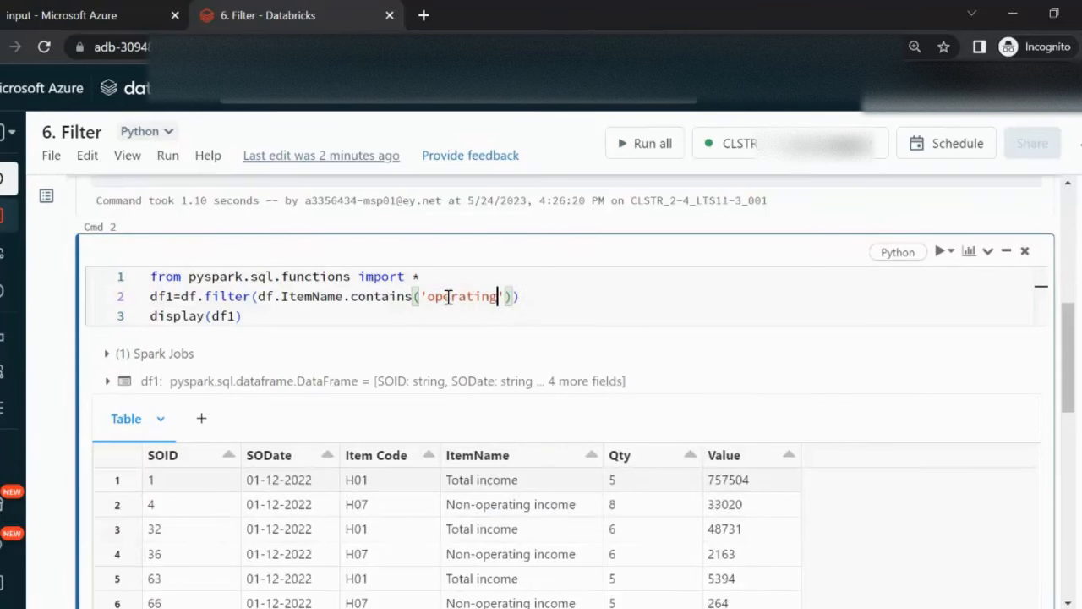